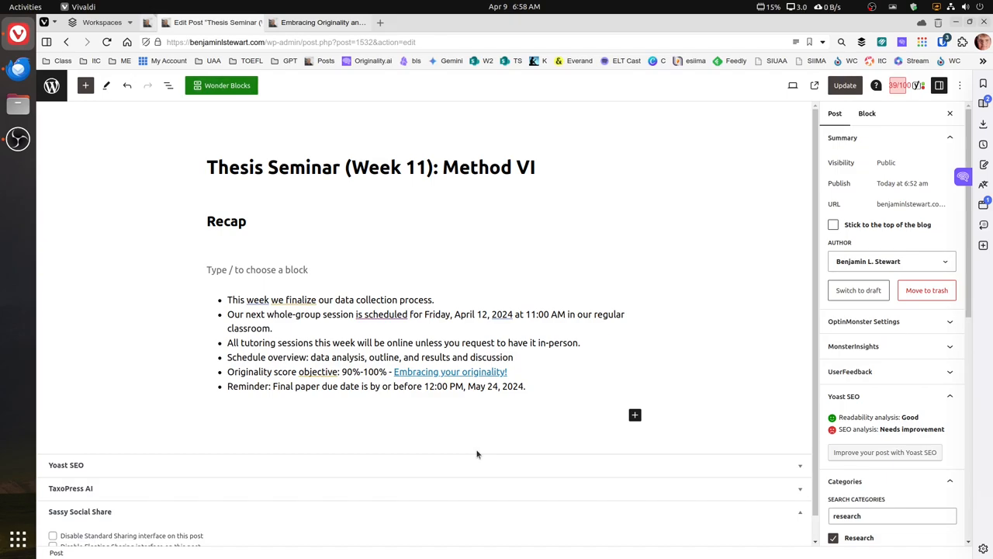
Switch to the Embracing Originality post page and scroll down through it
{"action": "left_click", "coordinate": [293, 299]}
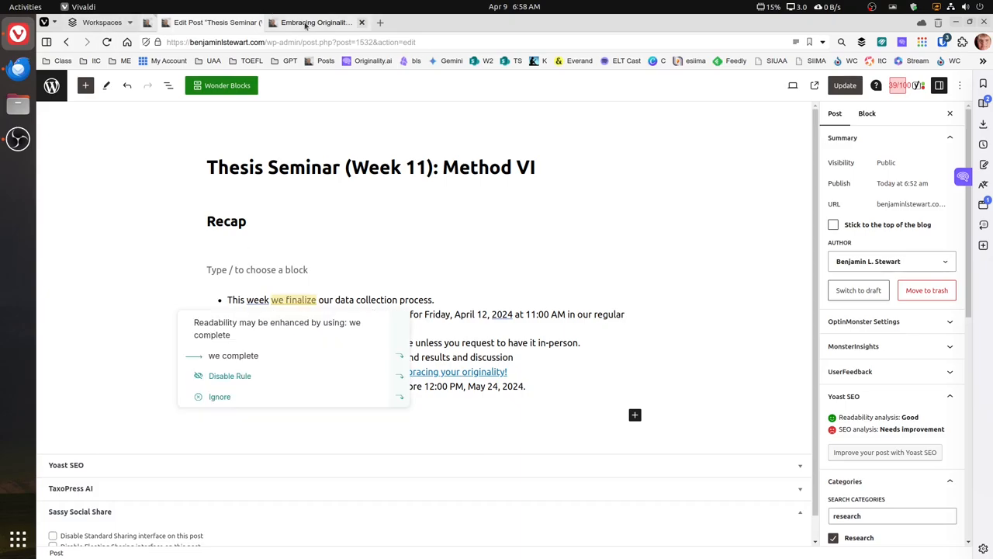
{"action": "left_click", "coordinate": [313, 22]}
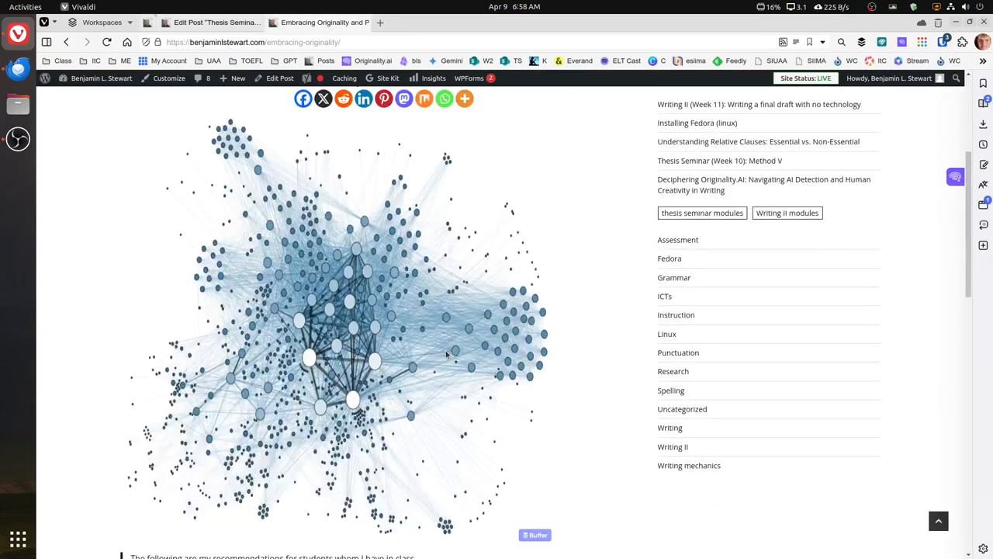
{"action": "scroll", "scroll_direction": "down", "scroll_amount": 3}
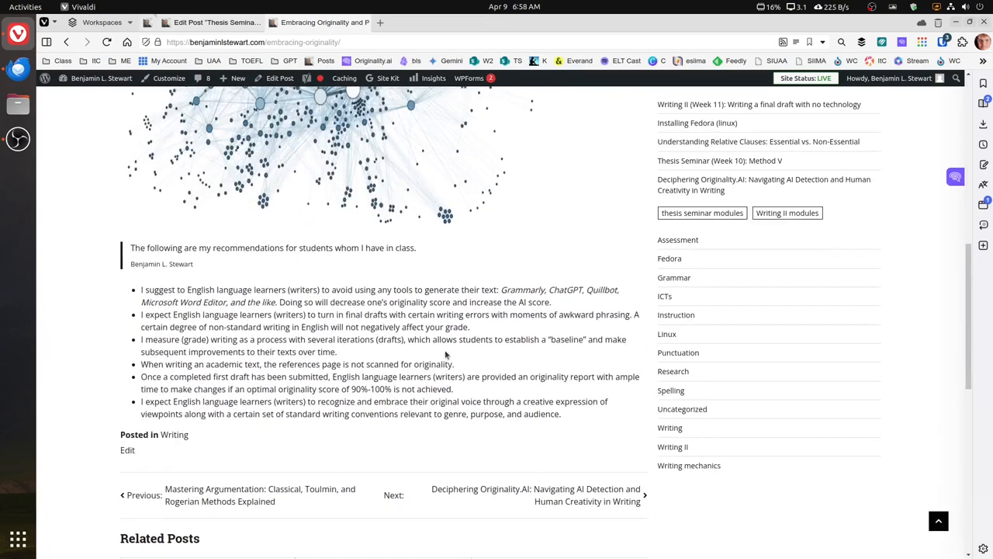
{"action": "mouse_move", "coordinate": [566, 361]}
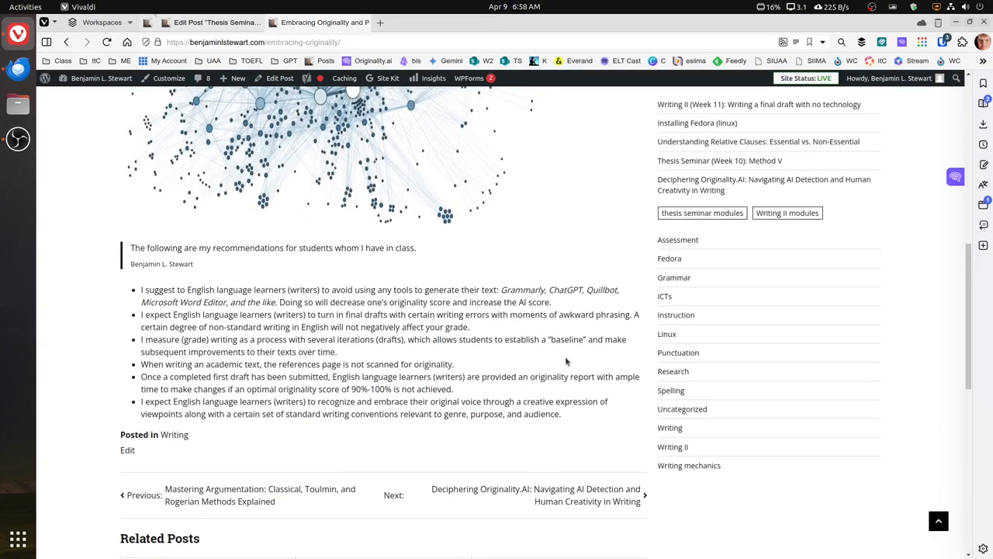
{"action": "mouse_move", "coordinate": [563, 361]}
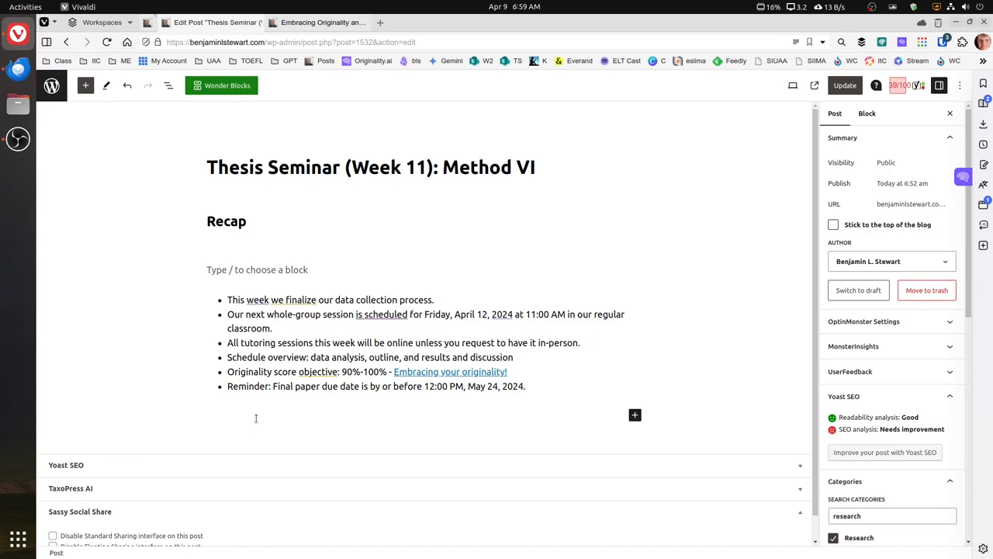
Open the top-bar calendar and browse April and May 2024, ending on May
{"action": "left_click", "coordinate": [515, 7]}
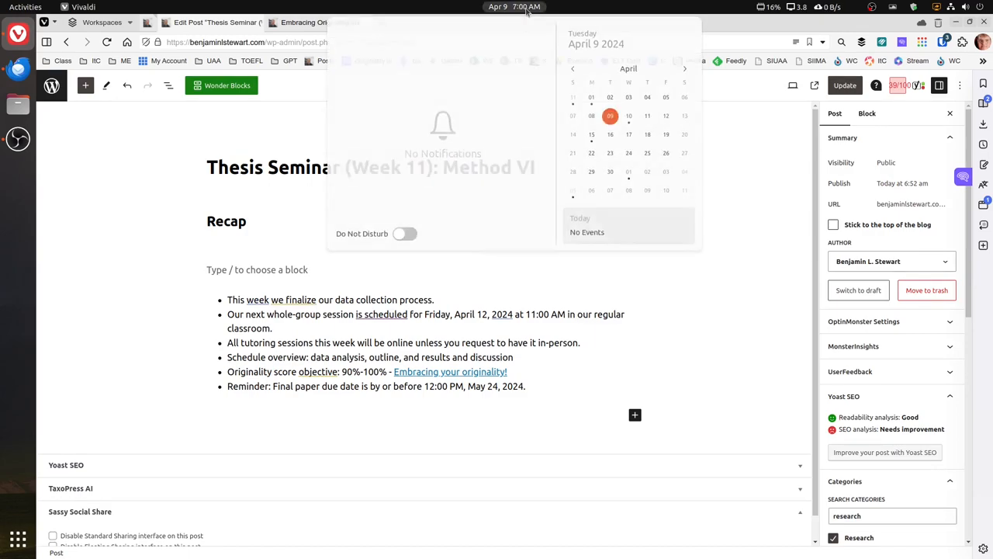
{"action": "left_click", "coordinate": [684, 69]}
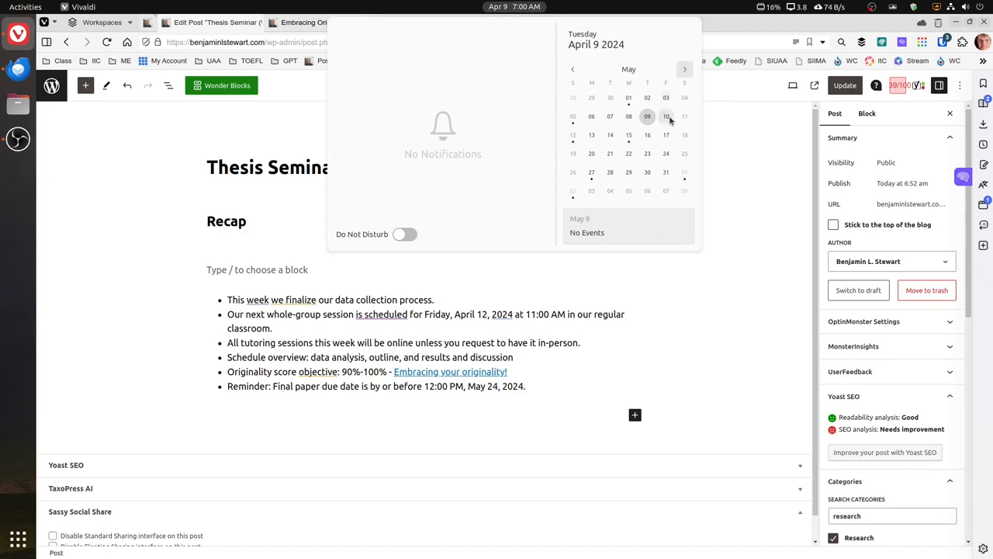
{"action": "mouse_move", "coordinate": [666, 153]}
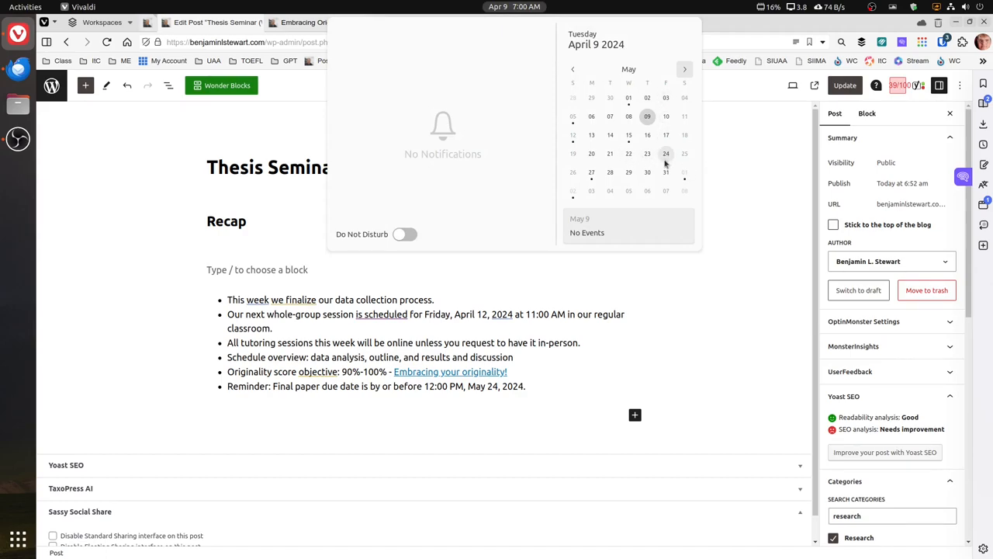
{"action": "left_click", "coordinate": [572, 69]}
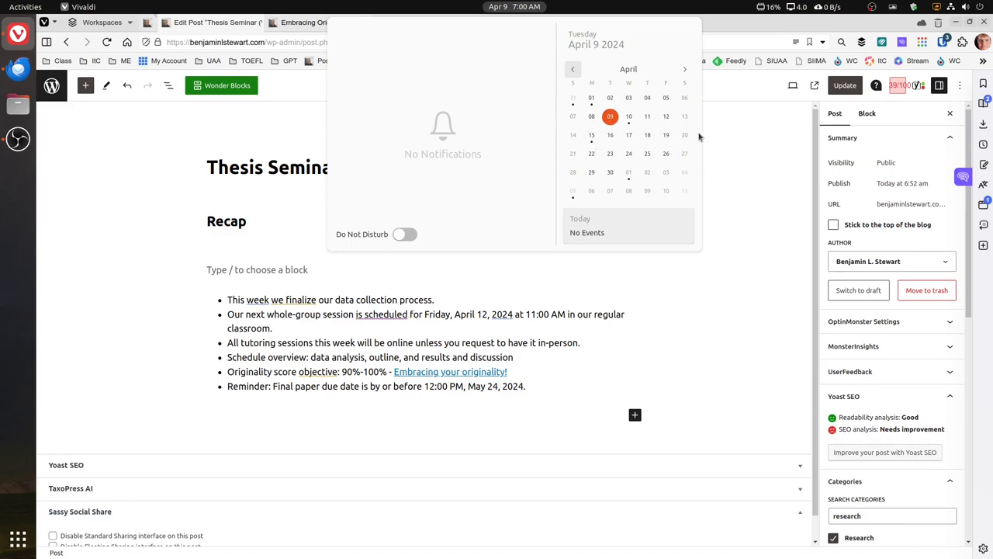
{"action": "mouse_move", "coordinate": [592, 145]}
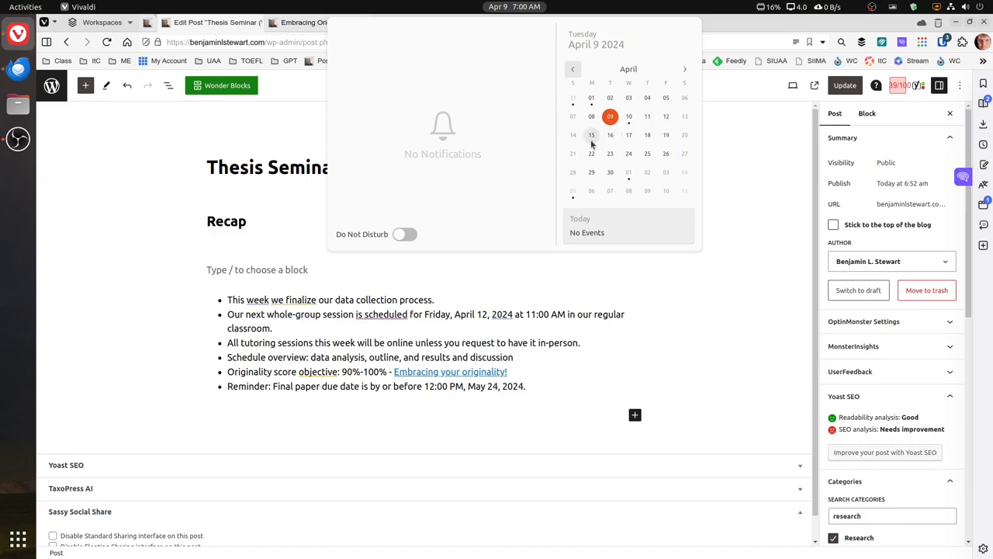
{"action": "mouse_move", "coordinate": [591, 171]}
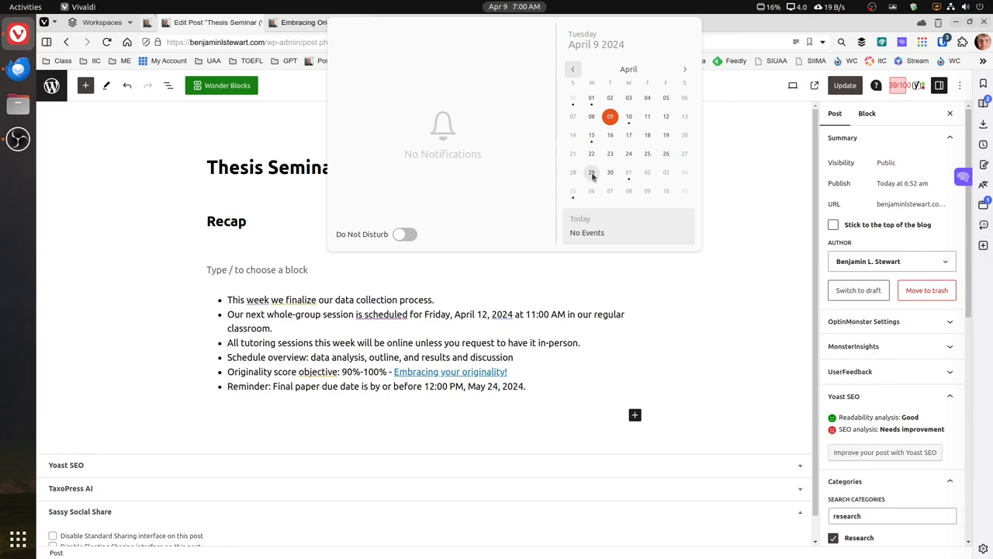
{"action": "mouse_move", "coordinate": [591, 135]}
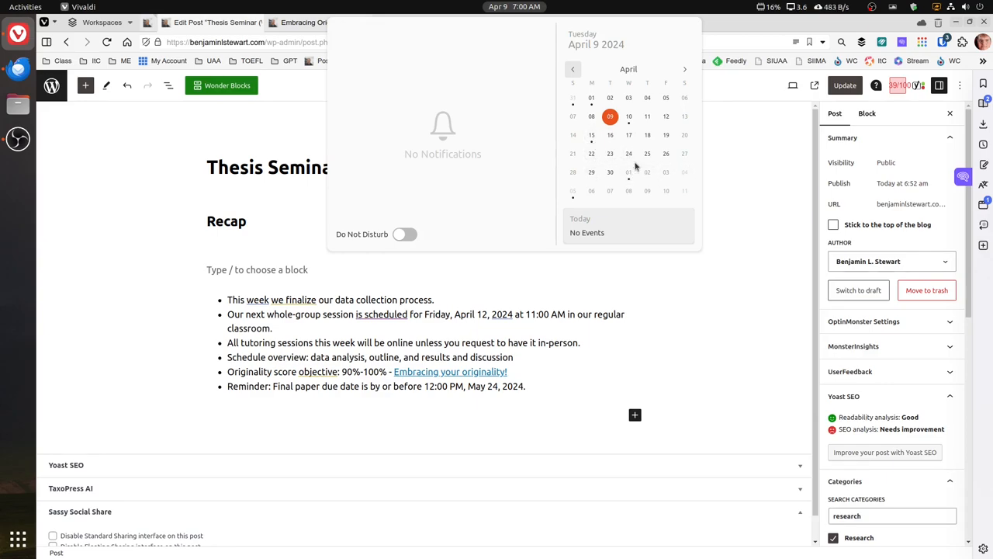
{"action": "mouse_move", "coordinate": [591, 171]}
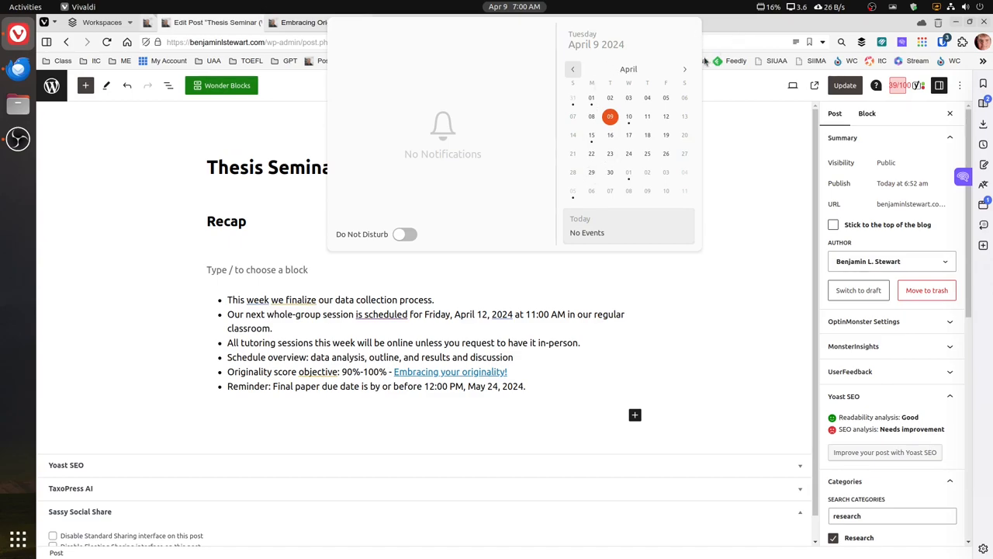
{"action": "left_click", "coordinate": [684, 69]}
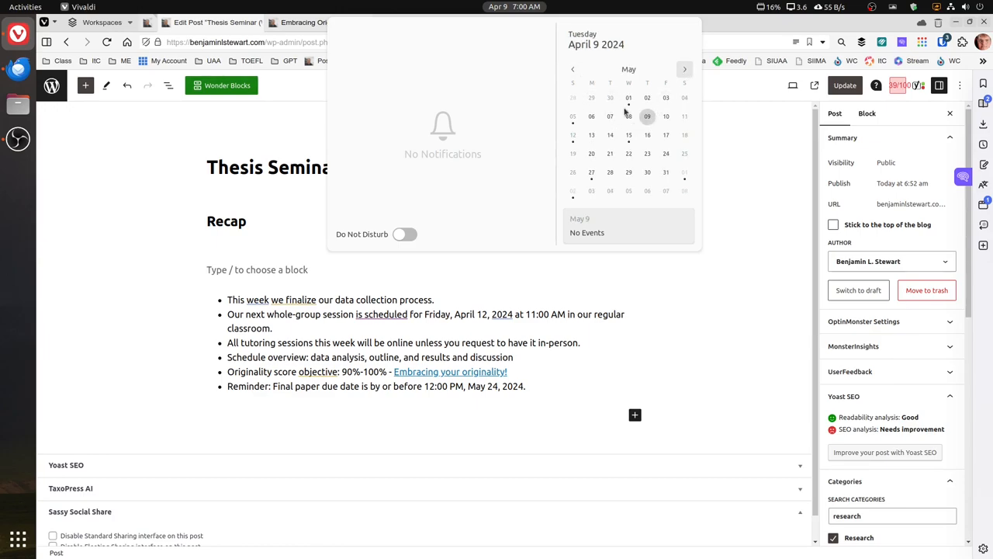
{"action": "mouse_move", "coordinate": [599, 107]}
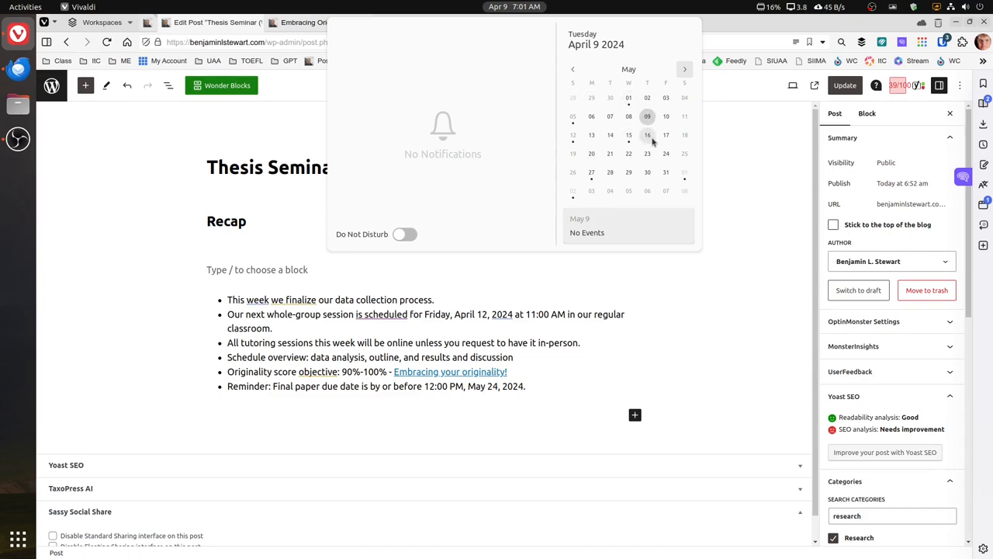
{"action": "mouse_move", "coordinate": [608, 153]}
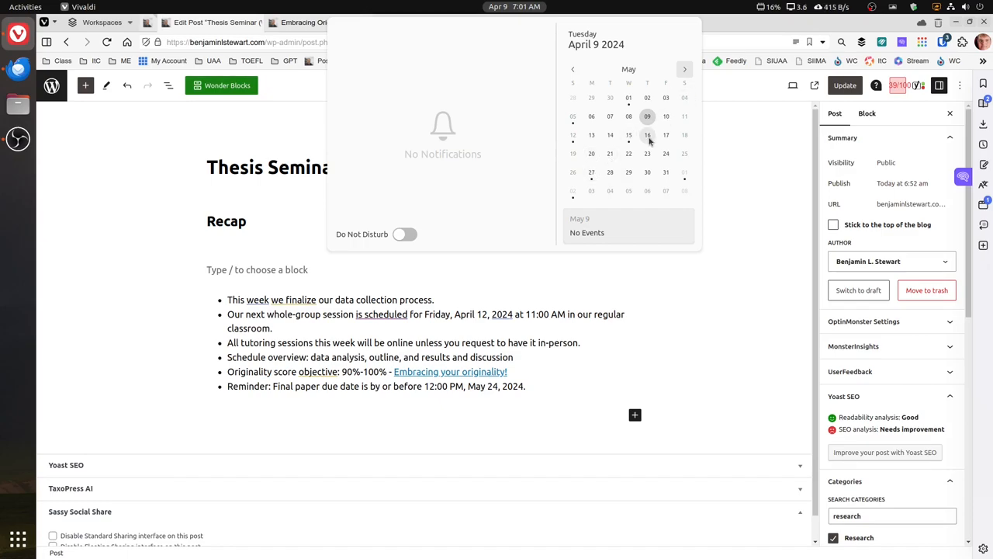
{"action": "mouse_move", "coordinate": [591, 85]}
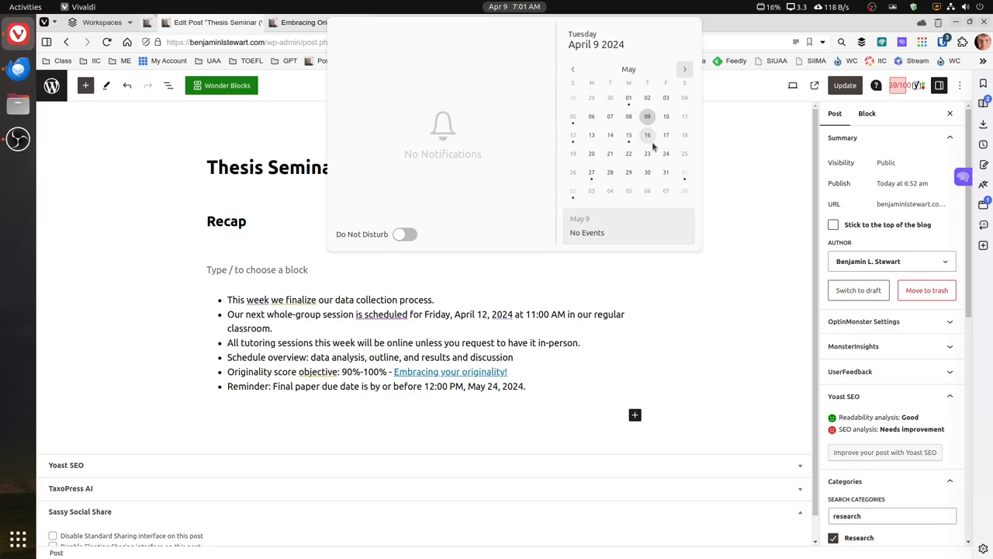
{"action": "mouse_move", "coordinate": [649, 142]}
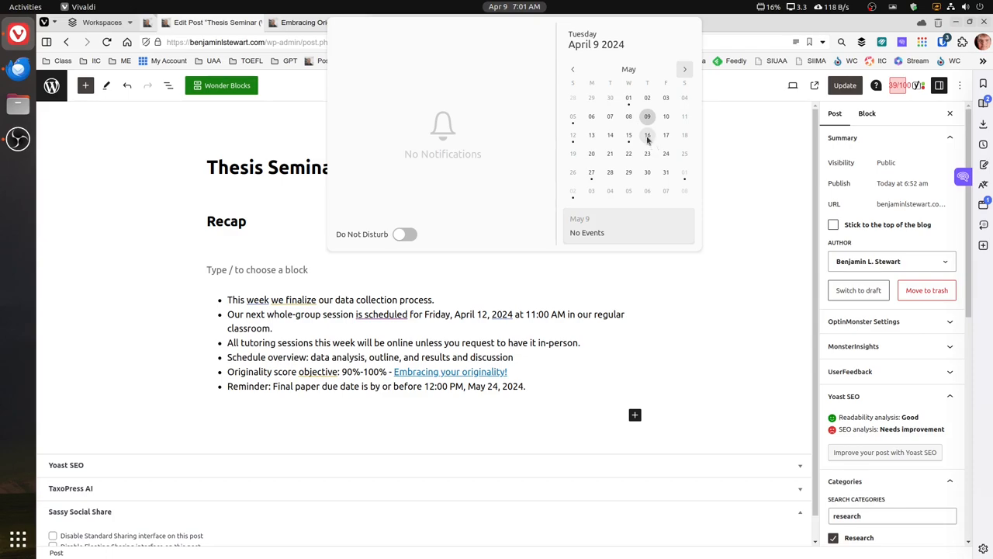
{"action": "mouse_move", "coordinate": [610, 153]}
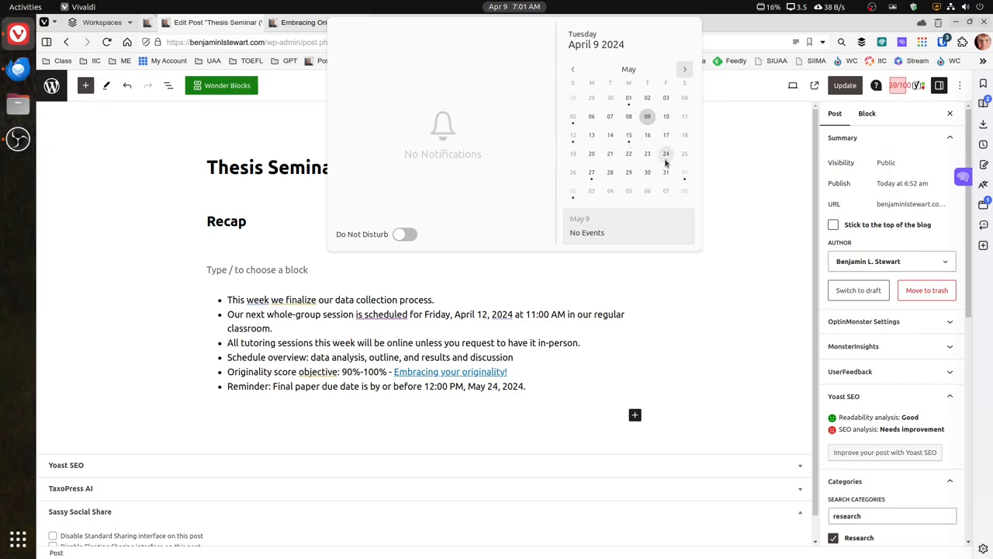
{"action": "mouse_move", "coordinate": [678, 169]}
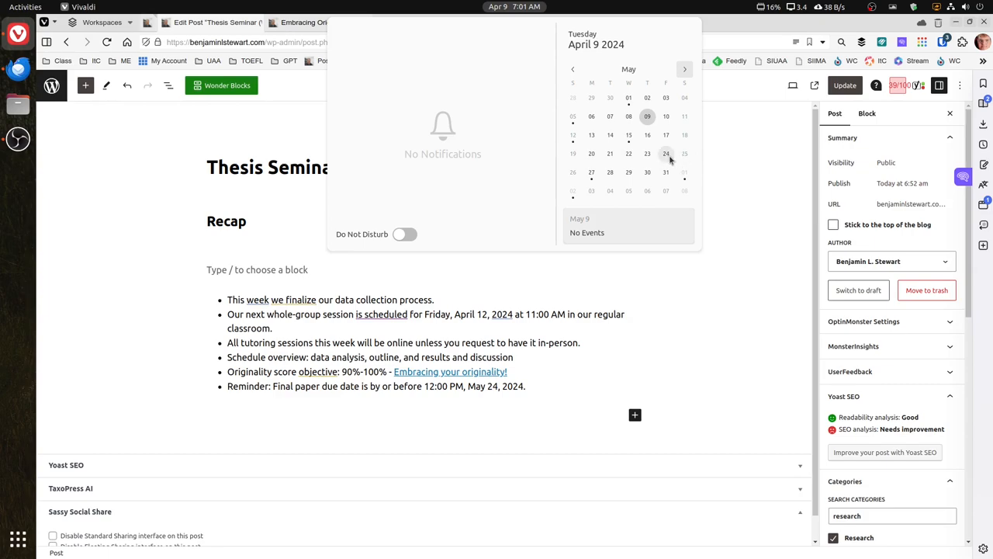
Advance the calendar one month to June 2024
{"action": "left_click", "coordinate": [684, 69]}
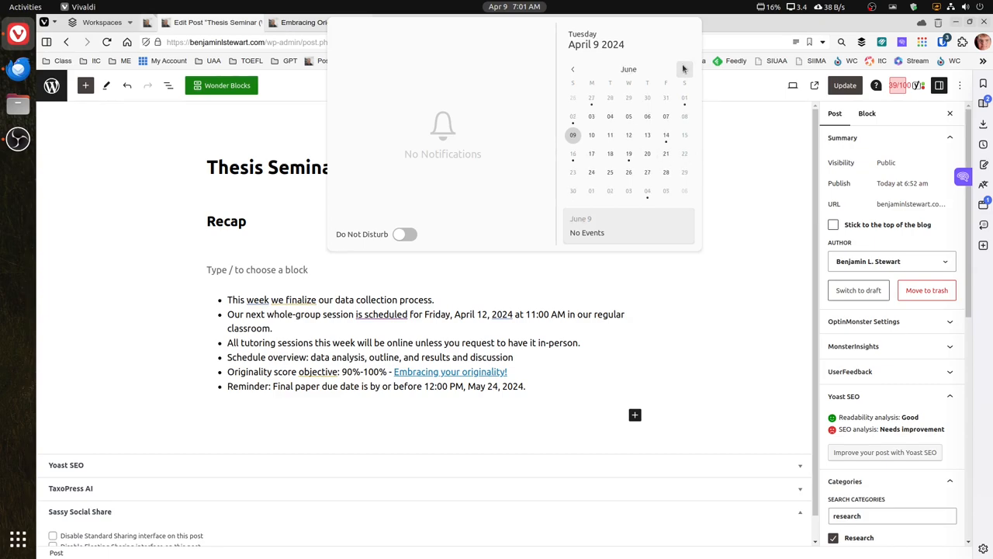